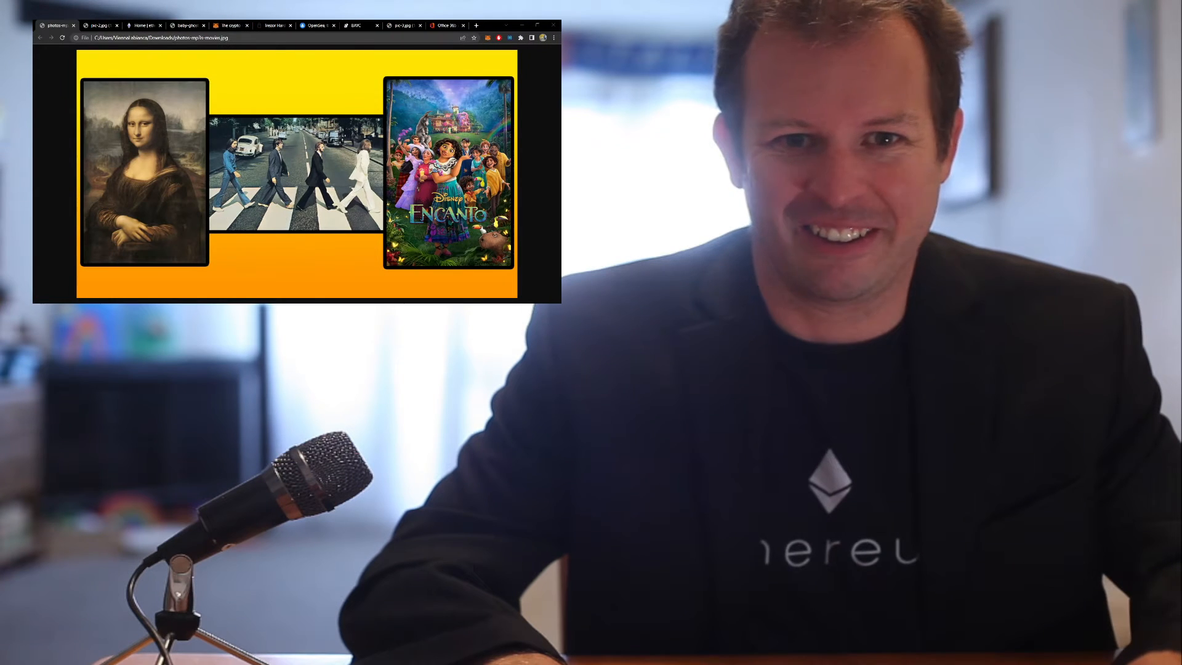
Close the Mona Lisa, Abbey Road and Encanto image tab to reveal the Trezor homepage.
left_click(60, 25)
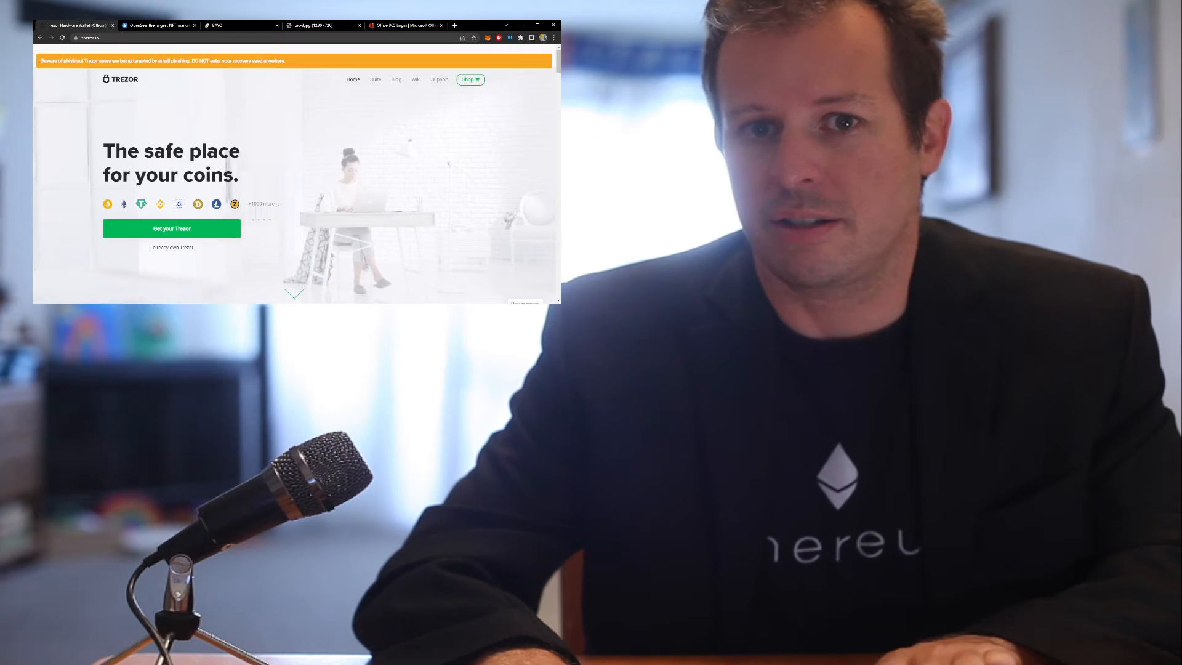
left_click(112, 25)
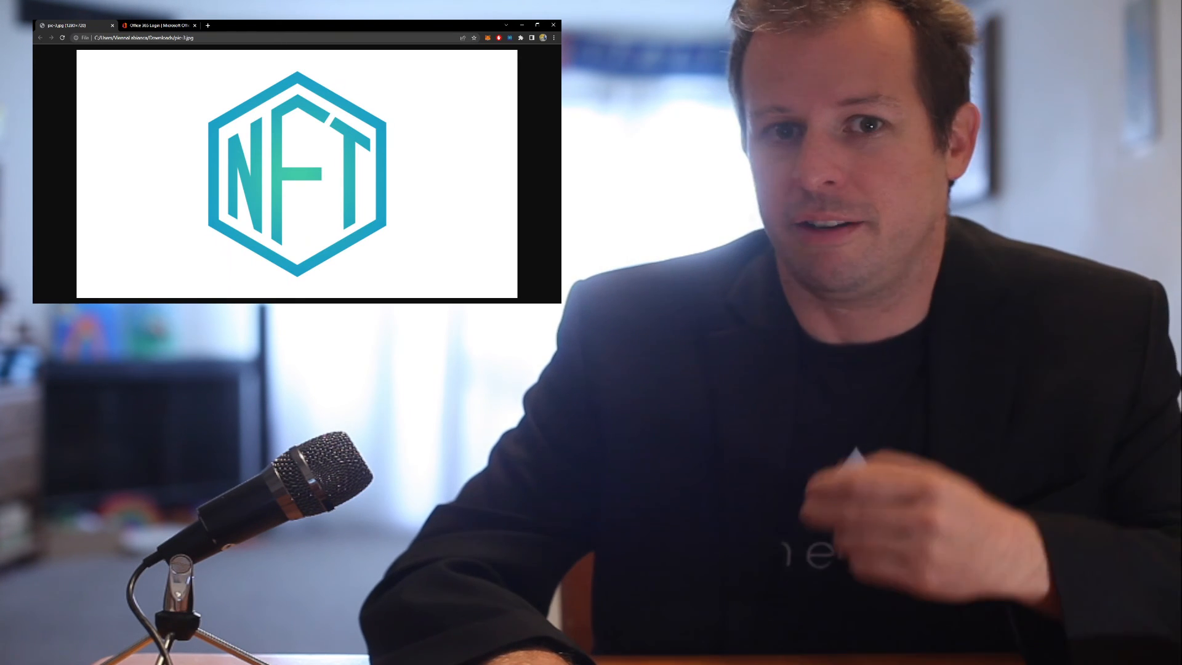
Close the pic-1.jpg NFT logo tab, leaving the office.com welcome page.
left_click(155, 25)
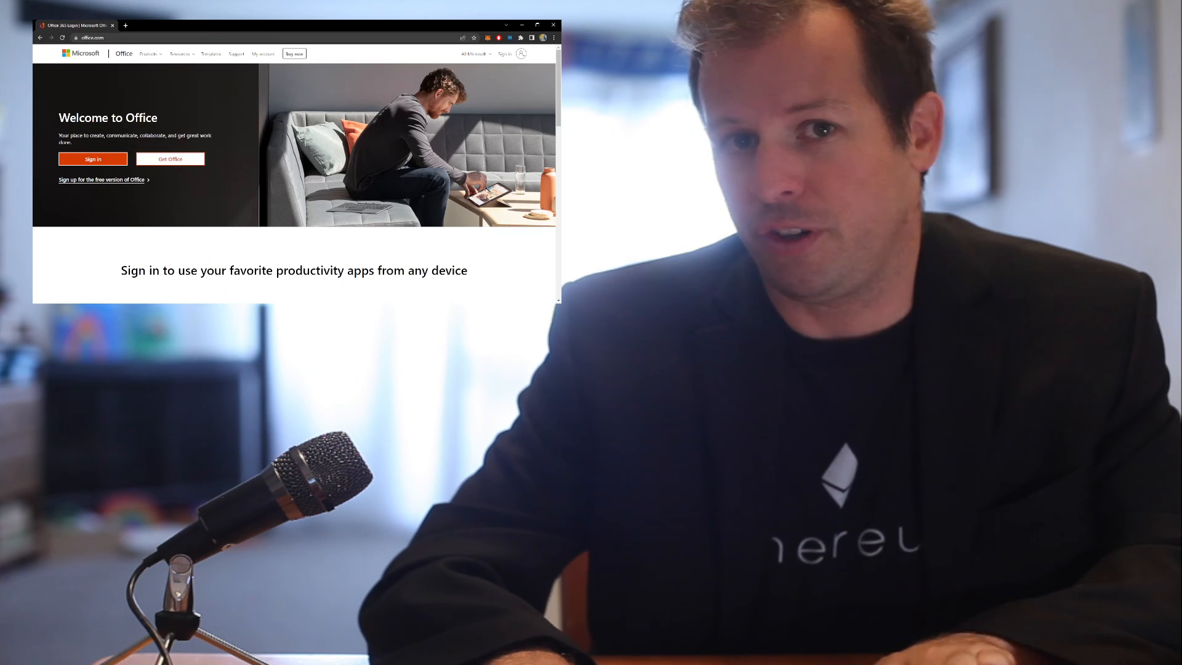